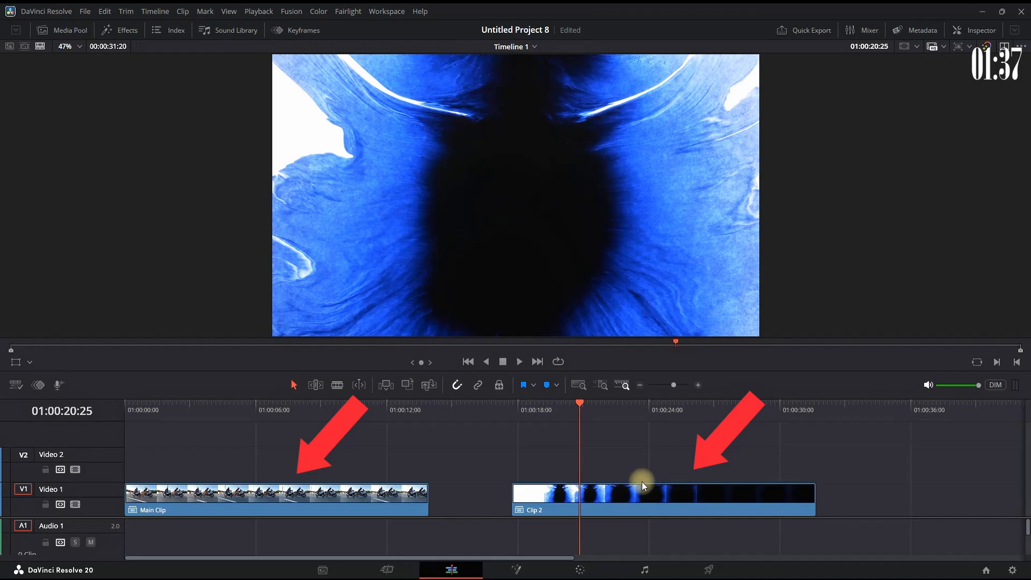
# Place Clip 2 on Video 2 above Main Clip, set Composite Mode to Add, and play back
pyautogui.moveTo(641, 477); pyautogui.dragTo(233, 460)
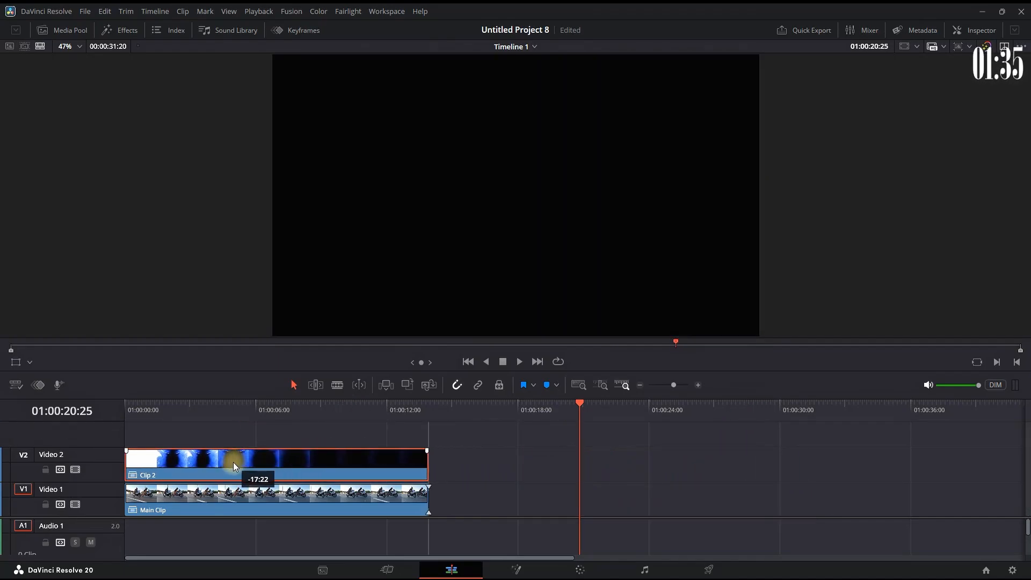
pyautogui.click(975, 30)
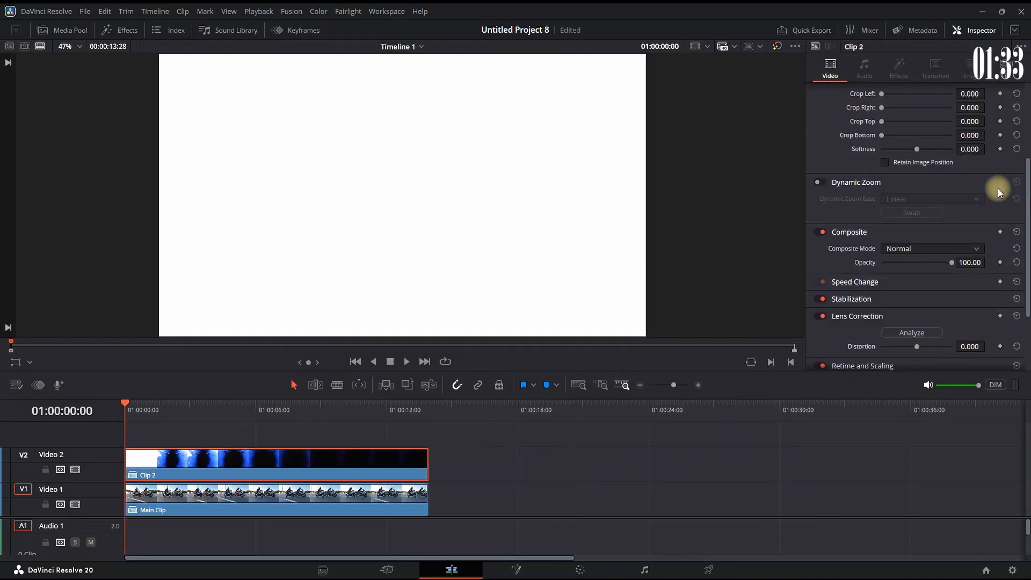
pyautogui.click(931, 210)
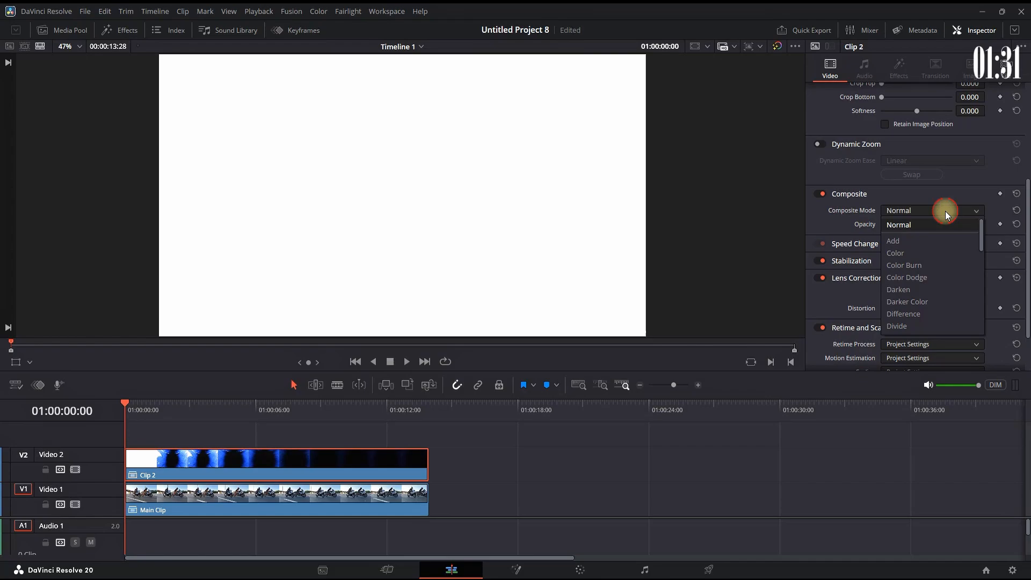
pyautogui.click(892, 241)
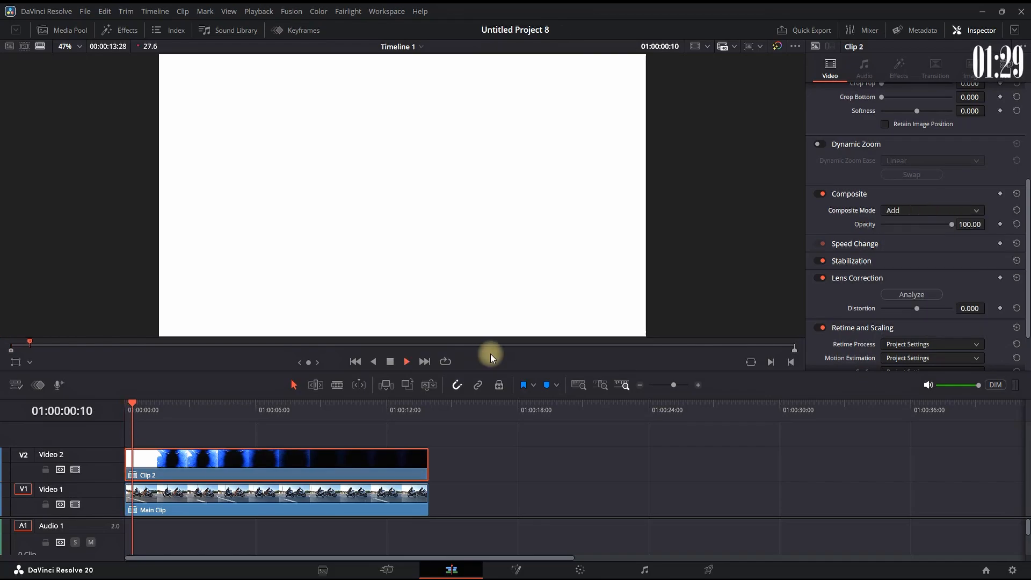
pyautogui.click(62, 28)
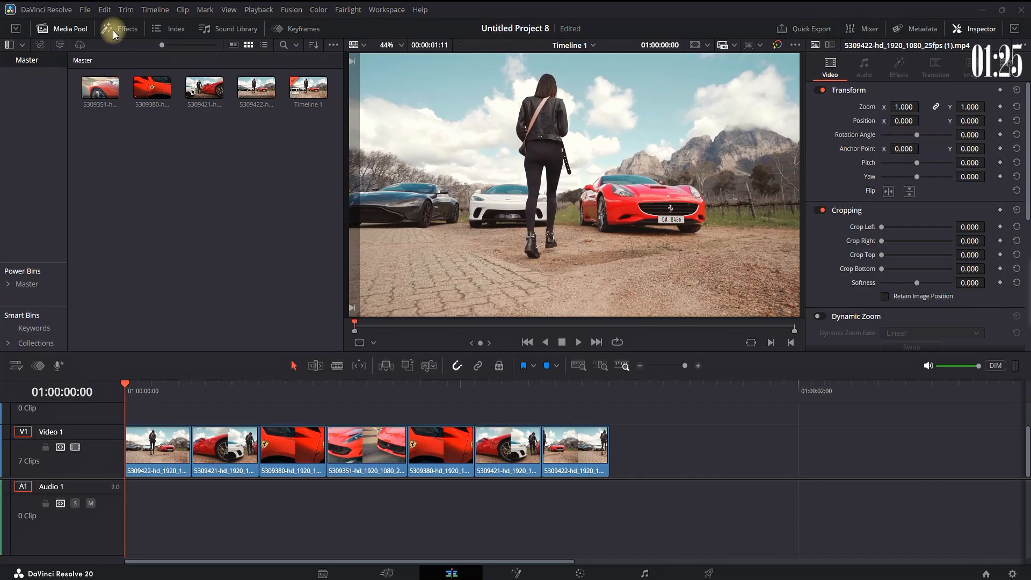
# Drop a Slide transition on the cut between the first two clips with the Slide, Top-Down preset
pyautogui.click(119, 28)
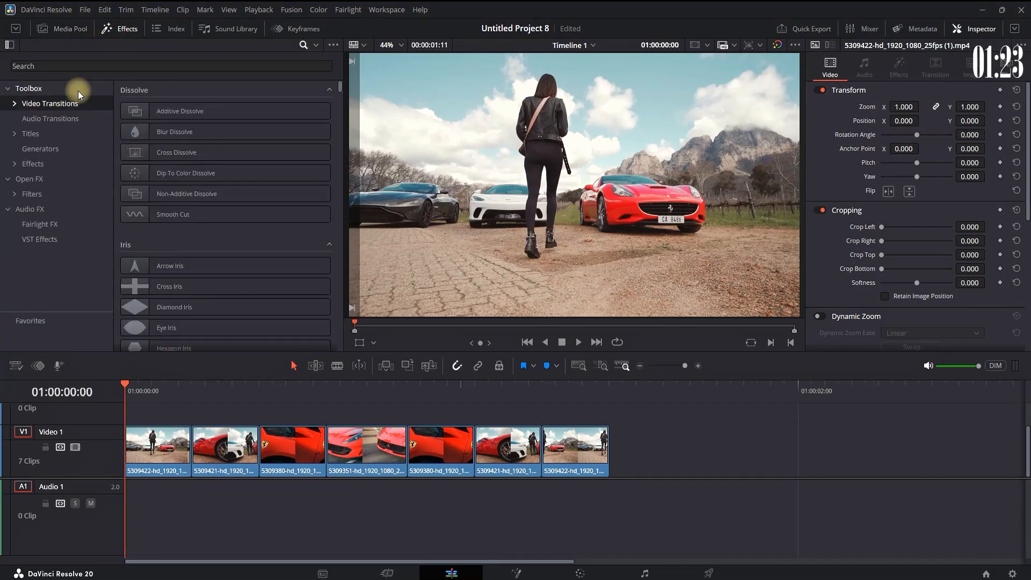
pyautogui.write('slide')
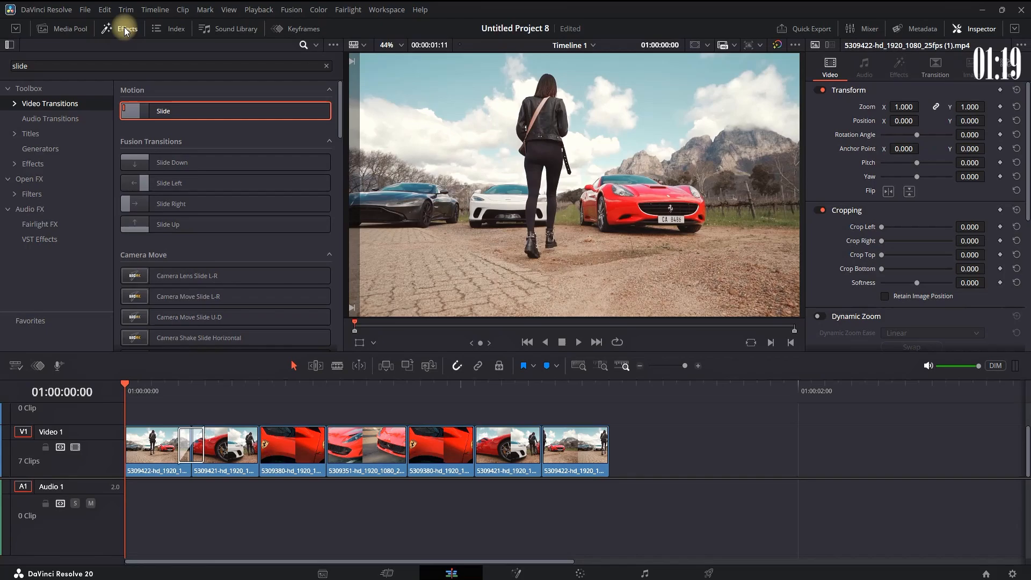
pyautogui.click(119, 29)
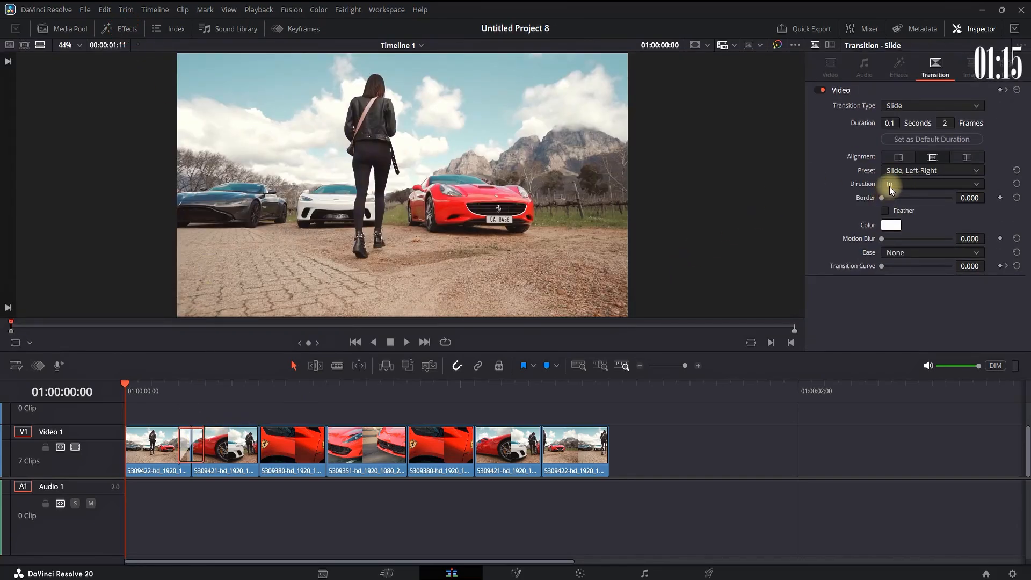
pyautogui.click(931, 170)
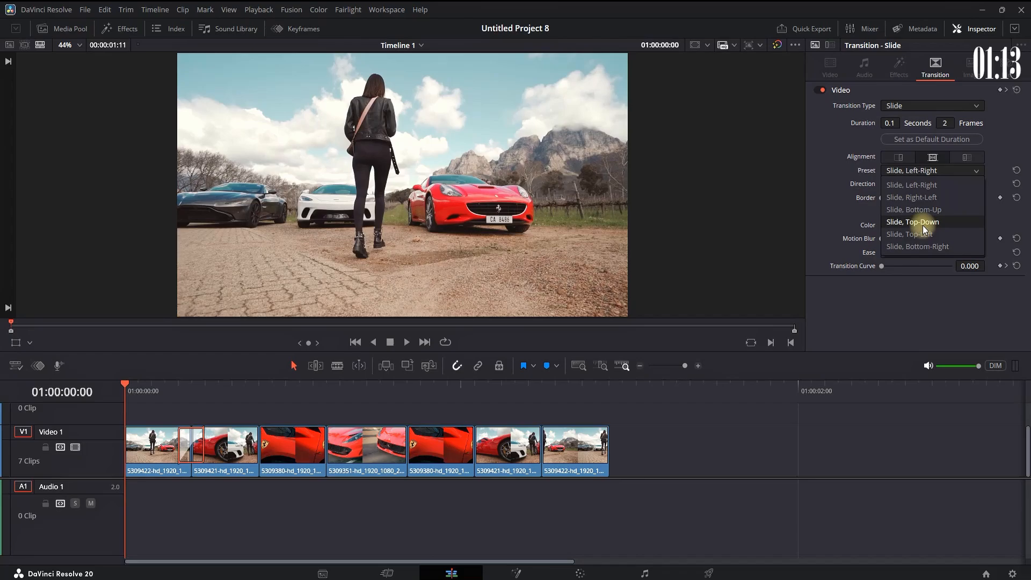
pyautogui.click(913, 222)
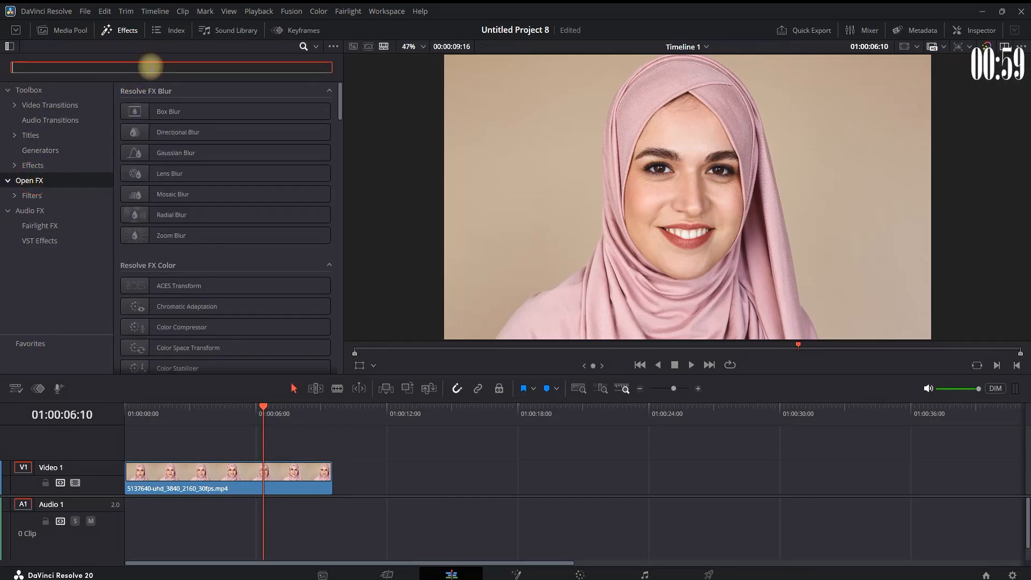
# Apply Transform to the portrait clip with Wrap-Around edge behaviour and Zoom lowered to about 0.079
pyautogui.write('transform')
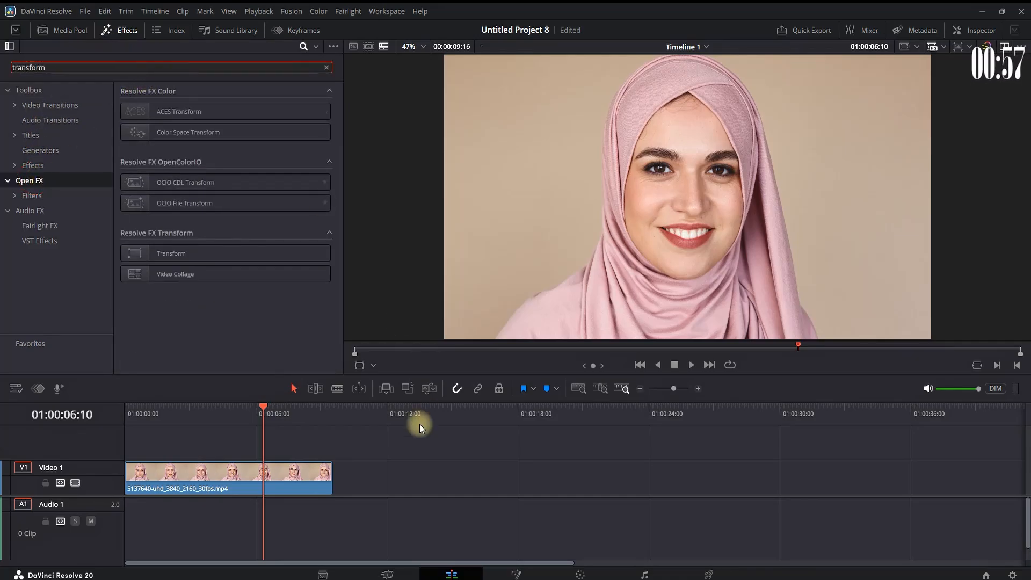
pyautogui.moveTo(170, 253); pyautogui.dragTo(249, 470)
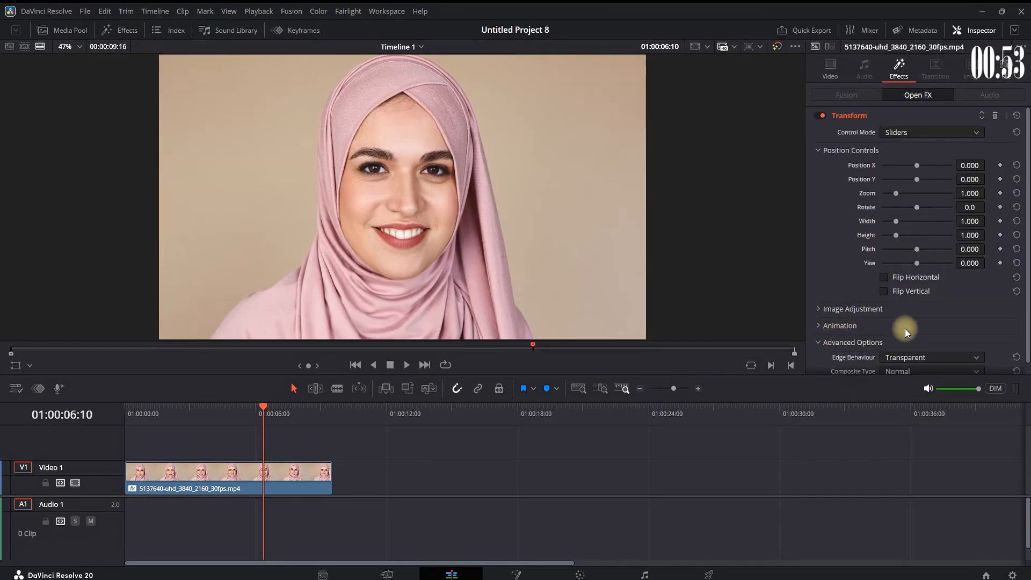
pyautogui.click(930, 313)
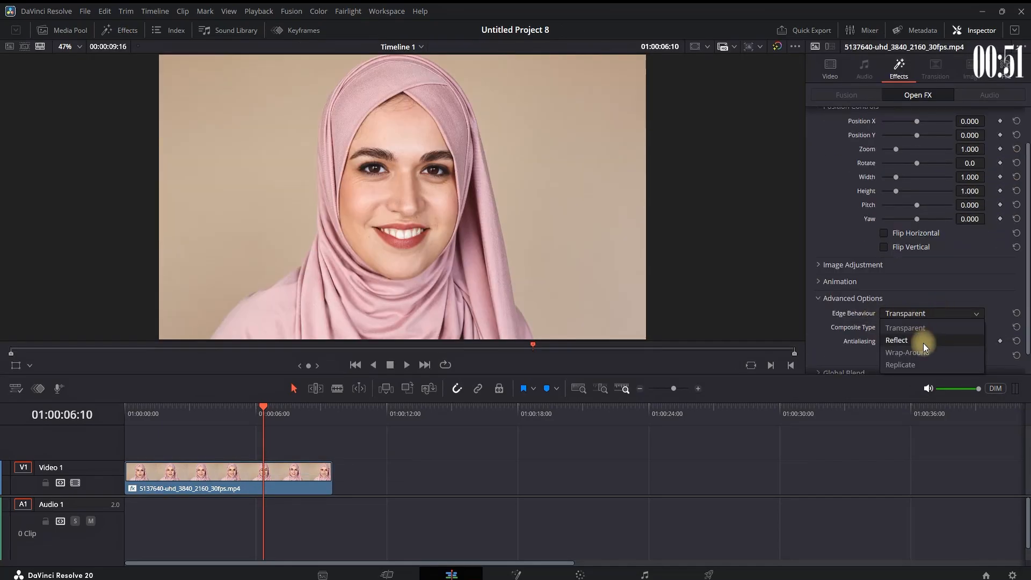
pyautogui.click(907, 352)
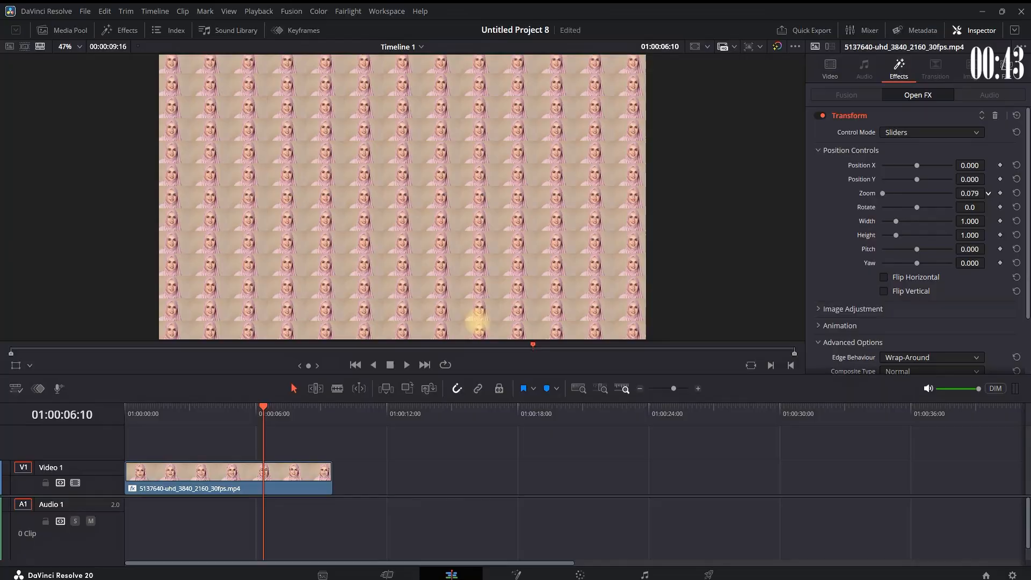
pyautogui.click(119, 31)
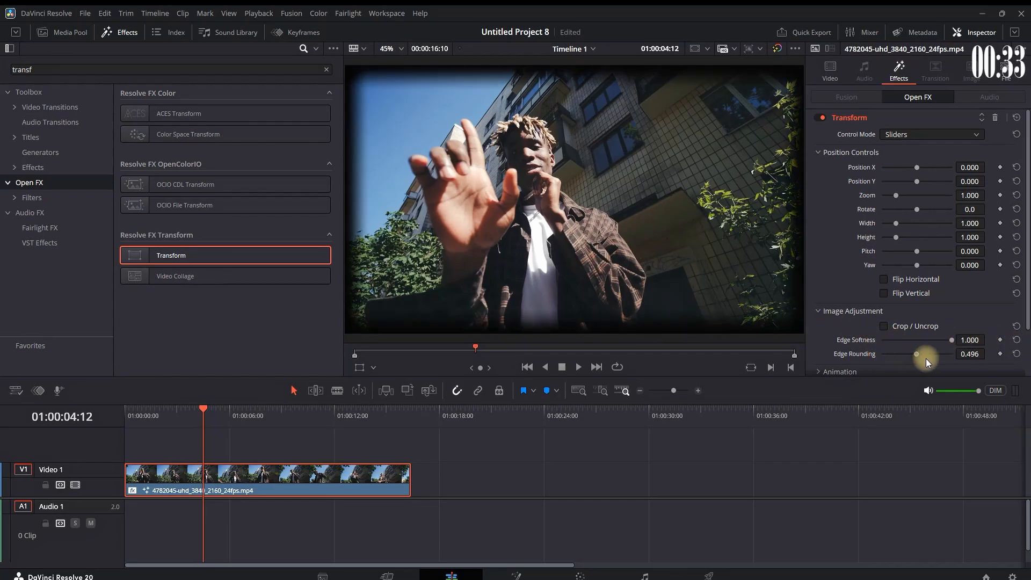
# Drag the Transform's Edge Rounding on the building clip to about 0.5
pyautogui.moveTo(917, 354); pyautogui.dragTo(930, 353)
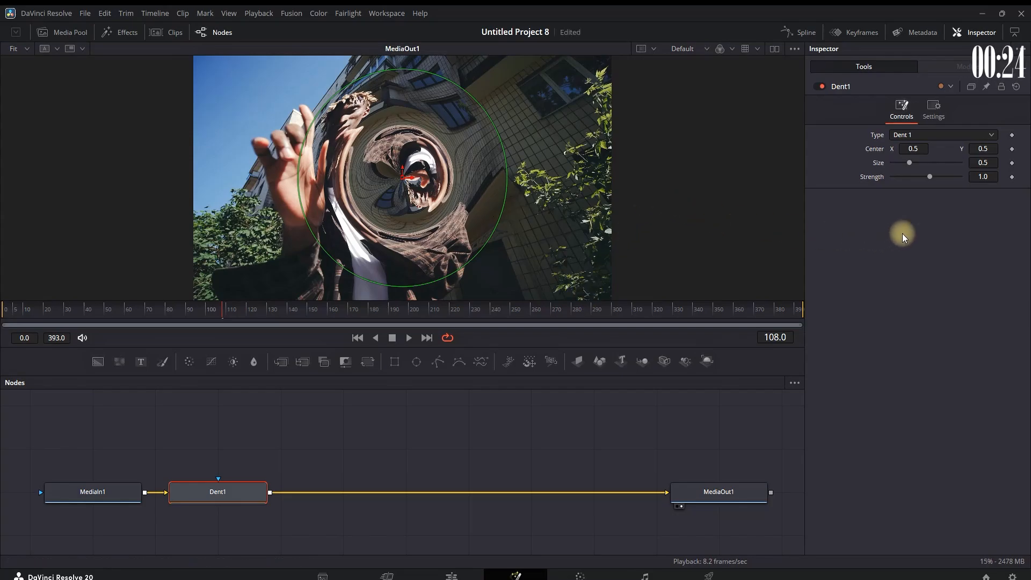
# Change the Dent node's Type to Dent 2
pyautogui.click(943, 135)
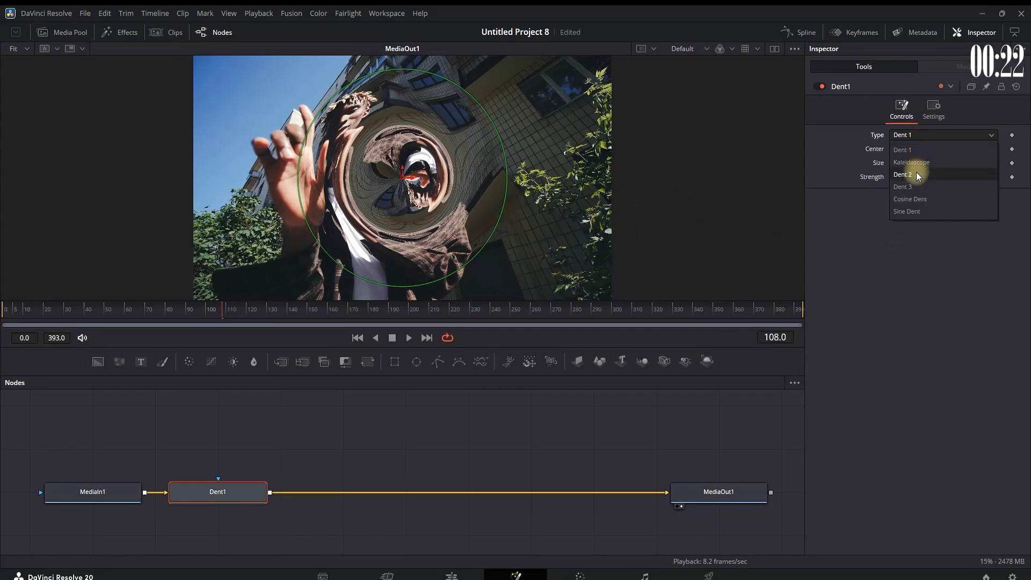
pyautogui.click(903, 174)
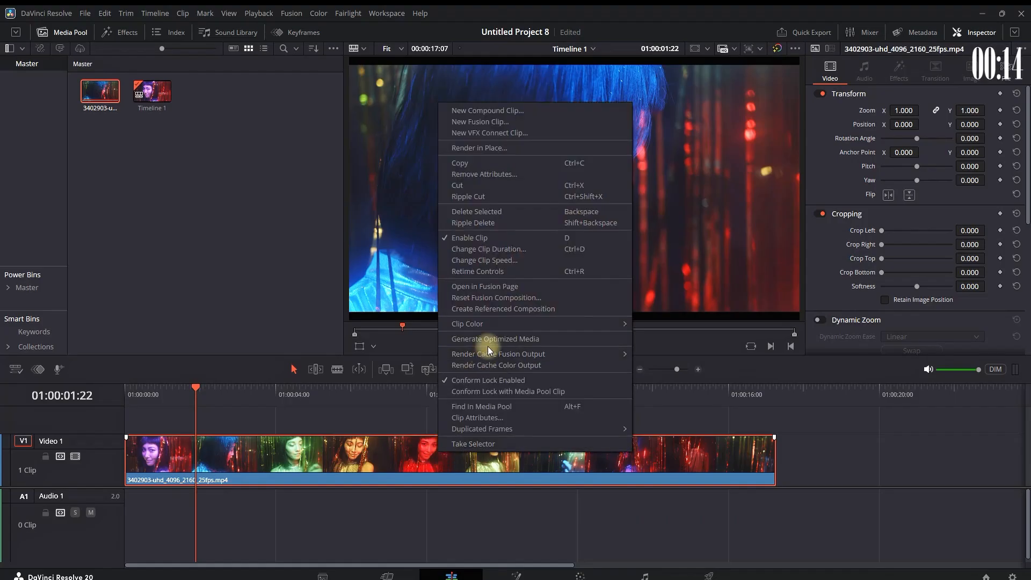
# Open the neon clip in Fusion and add a Stop Motion node, found by searching 'stop m'
pyautogui.click(484, 287)
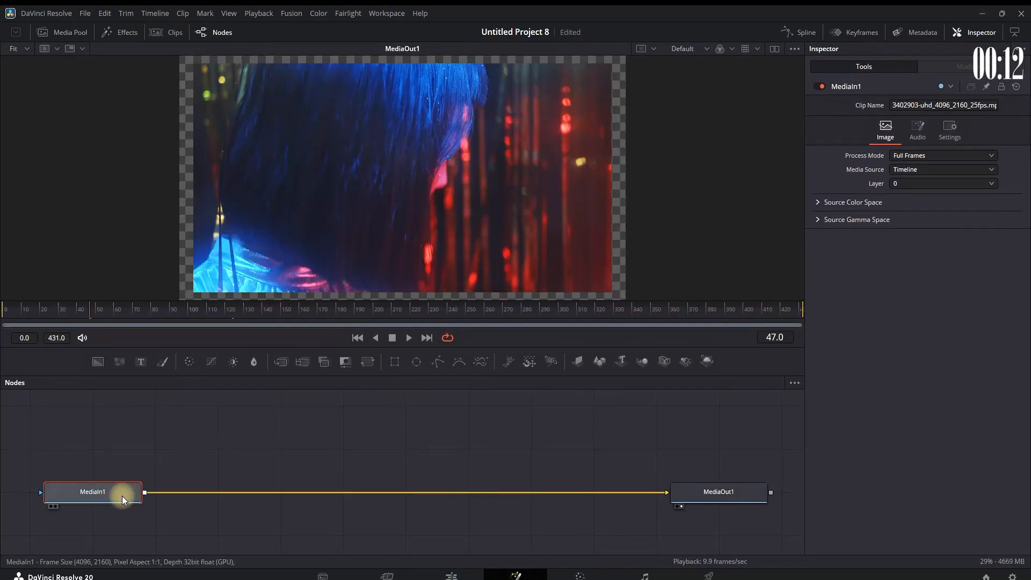
pyautogui.write('stop m')
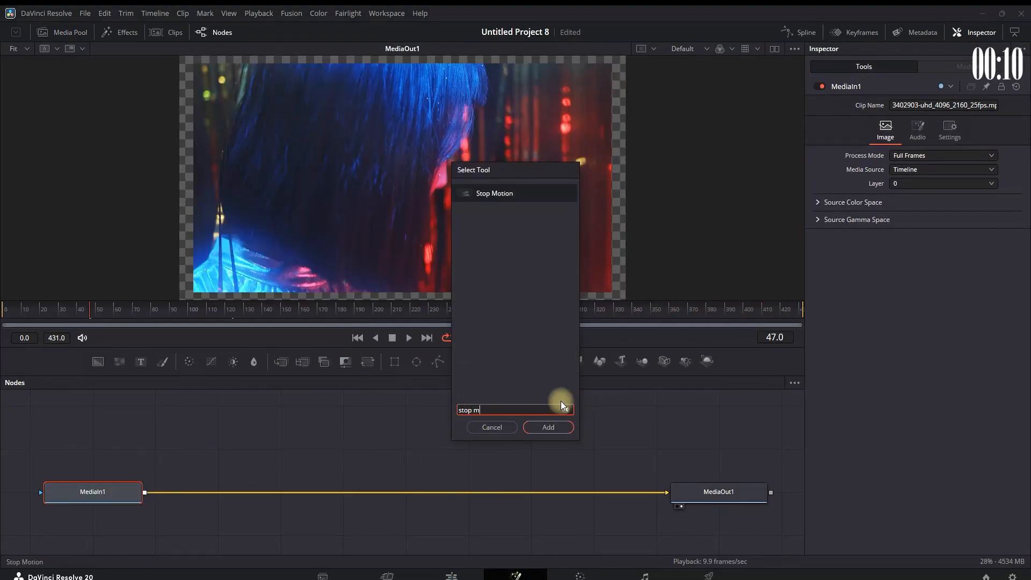
pyautogui.click(547, 427)
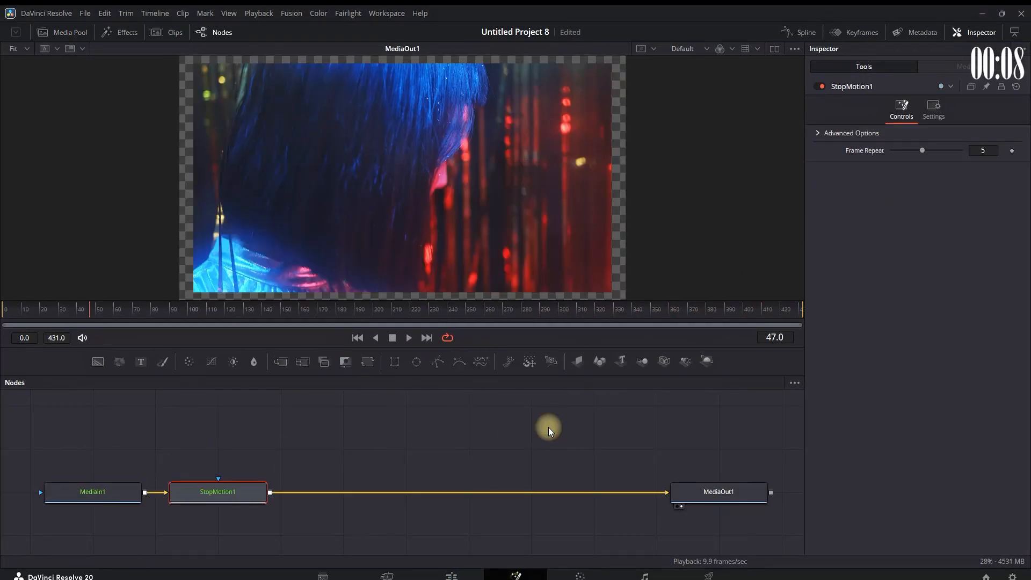
# Set Stop Motion's Frame Repeat to 2 and enable Motion Blur in Settings
pyautogui.click(983, 149)
pyautogui.write('2')
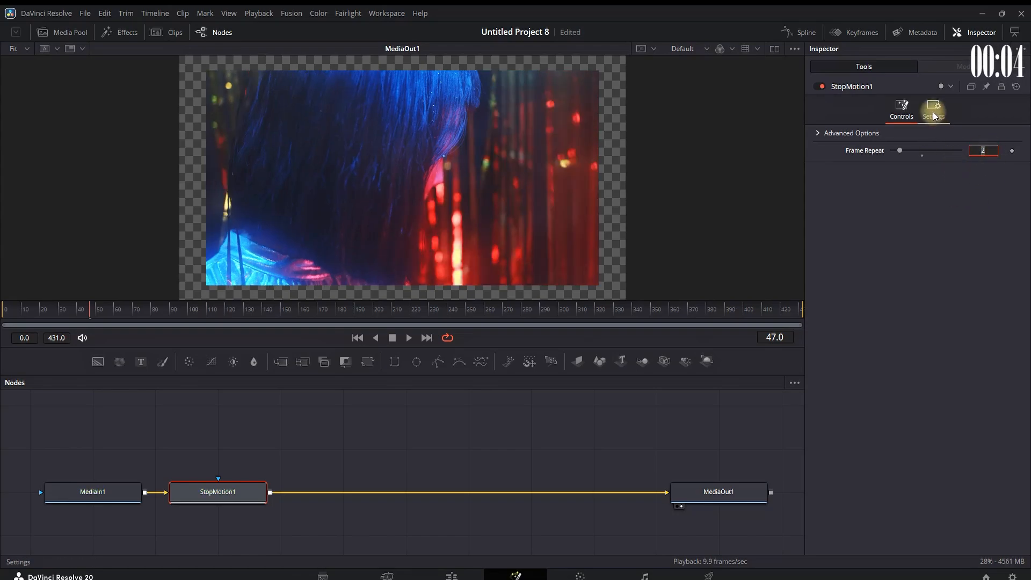
pyautogui.click(933, 109)
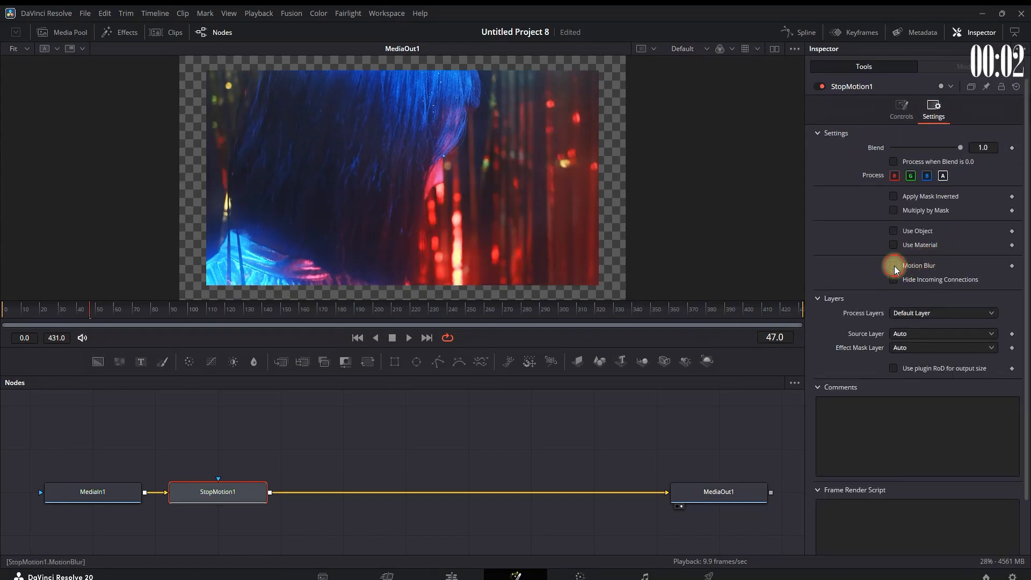
pyautogui.click(892, 264)
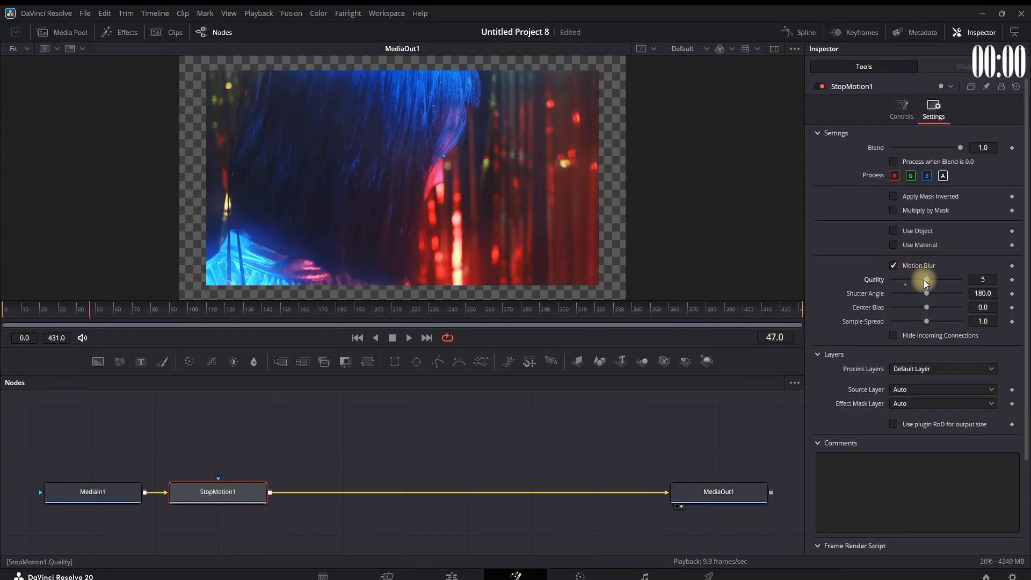